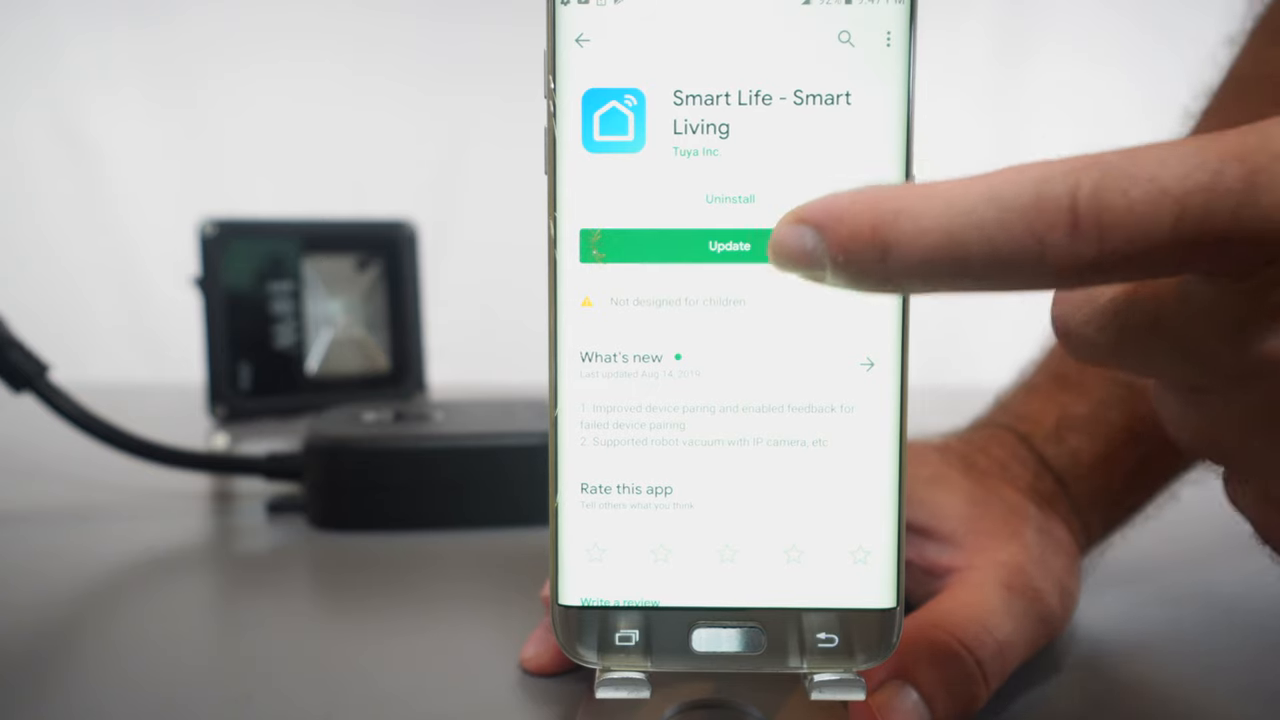
# Step: Update the Smart Life – Smart Living app from its Play Store page
pyautogui.click(729, 246)
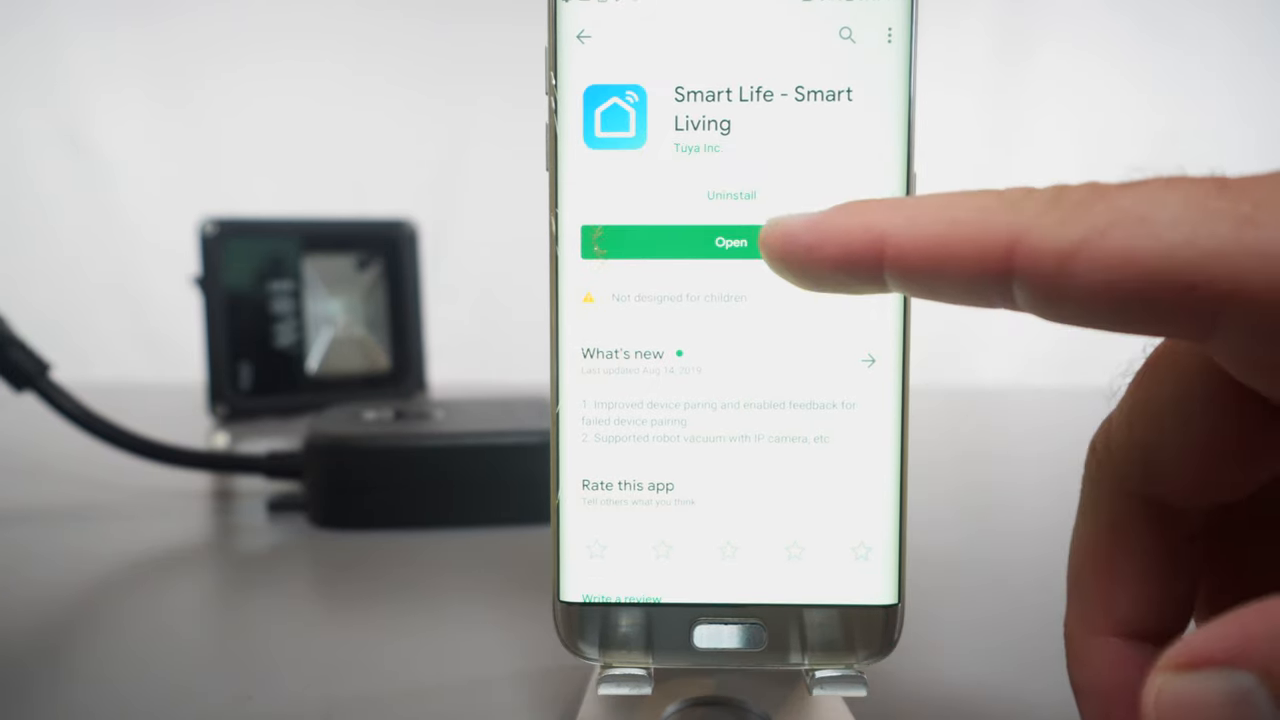
# Step: Launch Smart Life and choose the socket device type to add manually
pyautogui.click(731, 242)
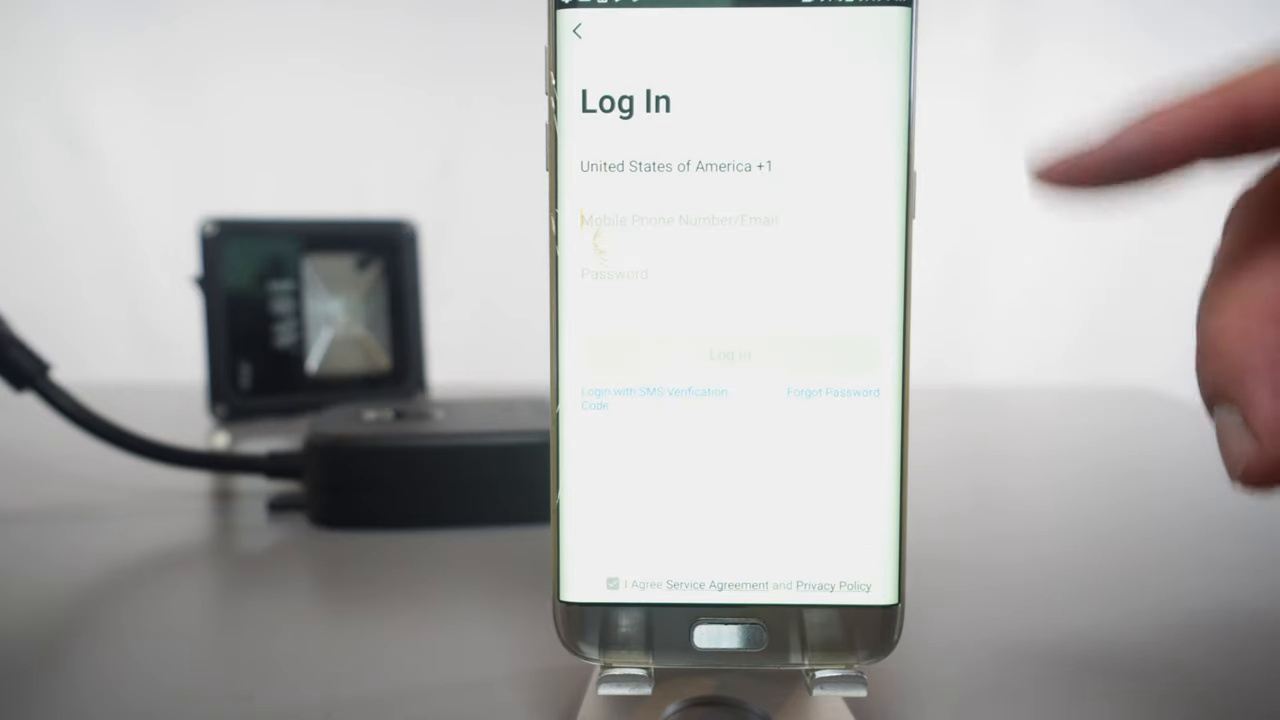
pyautogui.moveTo(1100, 420)
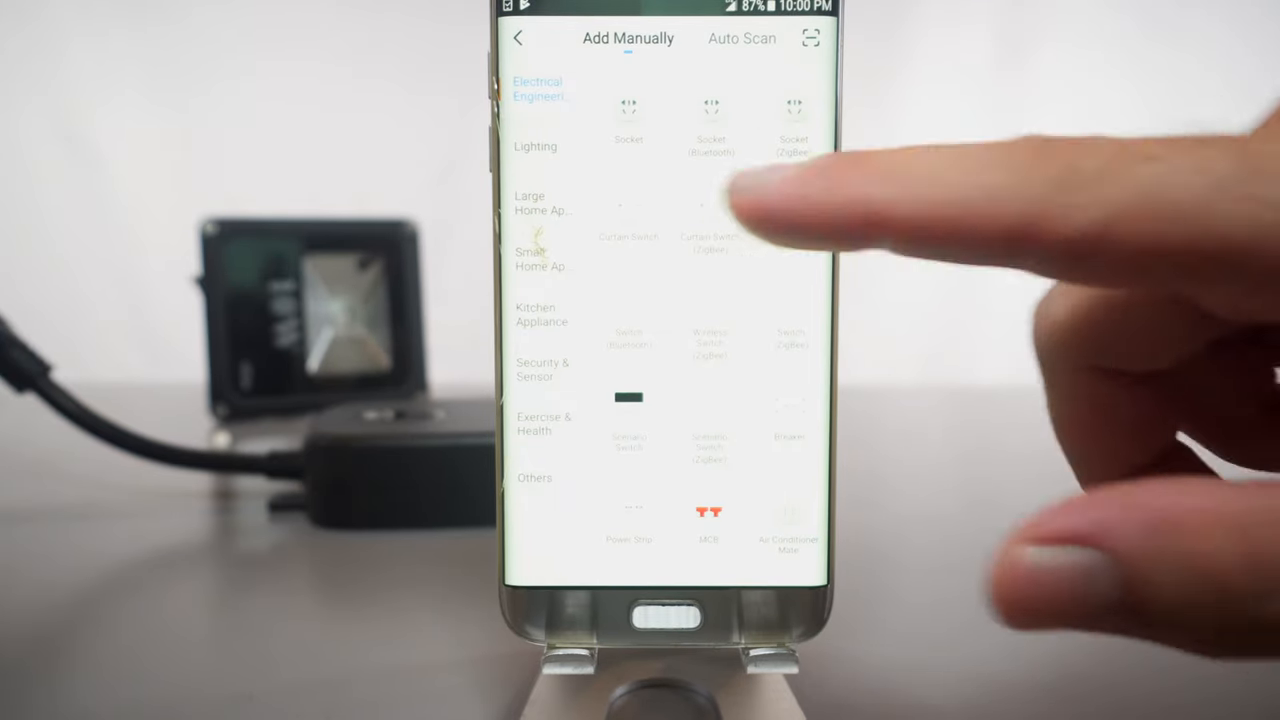
pyautogui.click(535, 146)
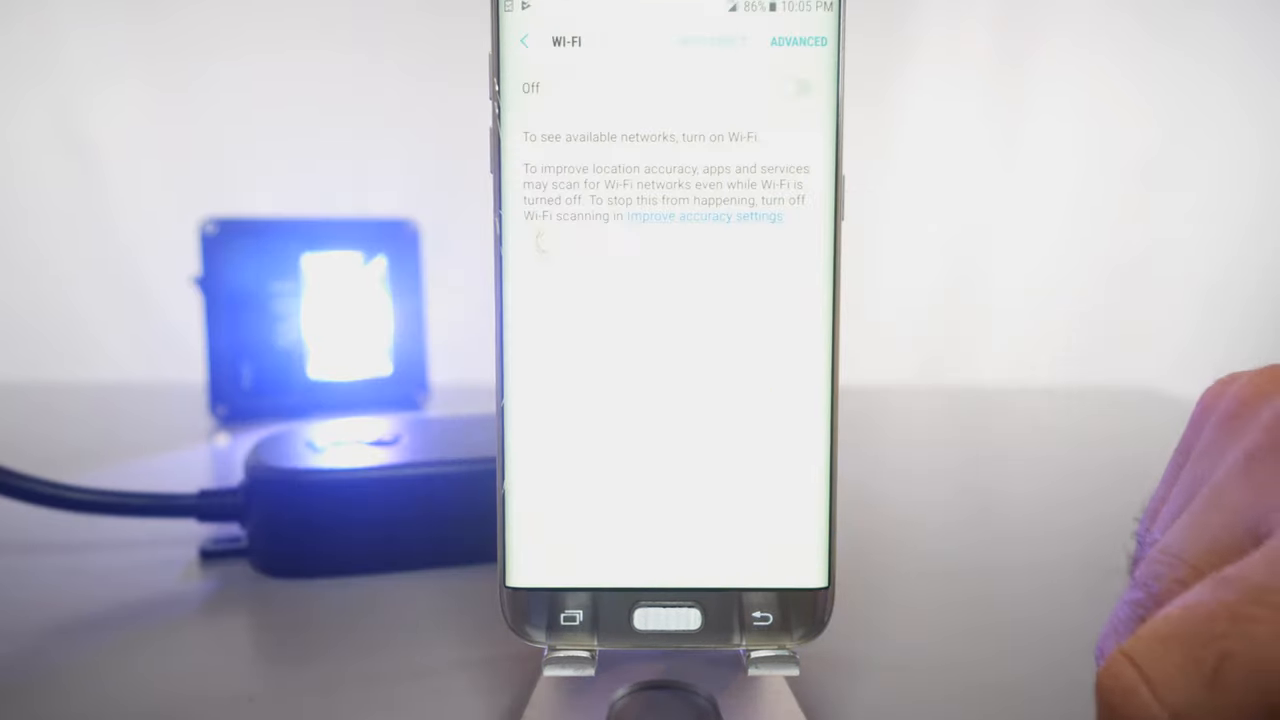
# Step: Turn the phone's Wi-Fi on in Settings
pyautogui.click(795, 88)
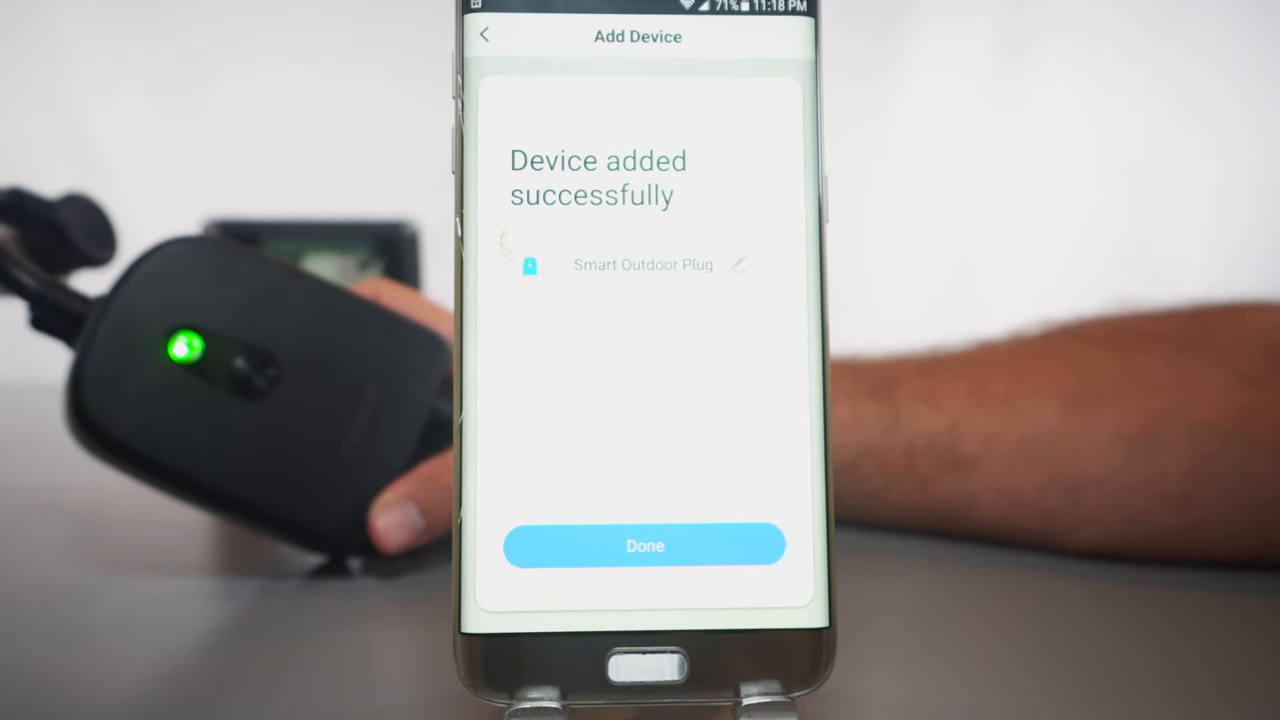
# Step: Confirm the Smart Outdoor Plug was added and open its control panel
pyautogui.click(645, 545)
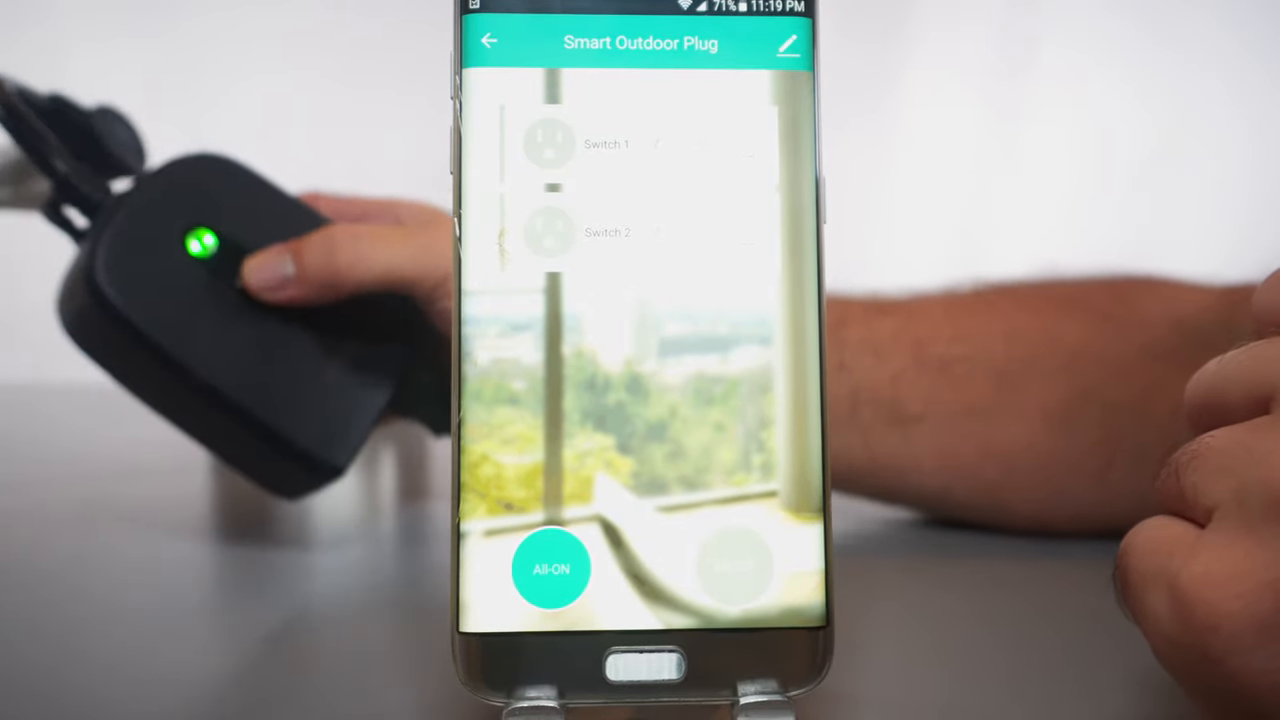
# Step: Toggle Switch 2 on, off, on and off again to test the floodlight
pyautogui.click(551, 568)
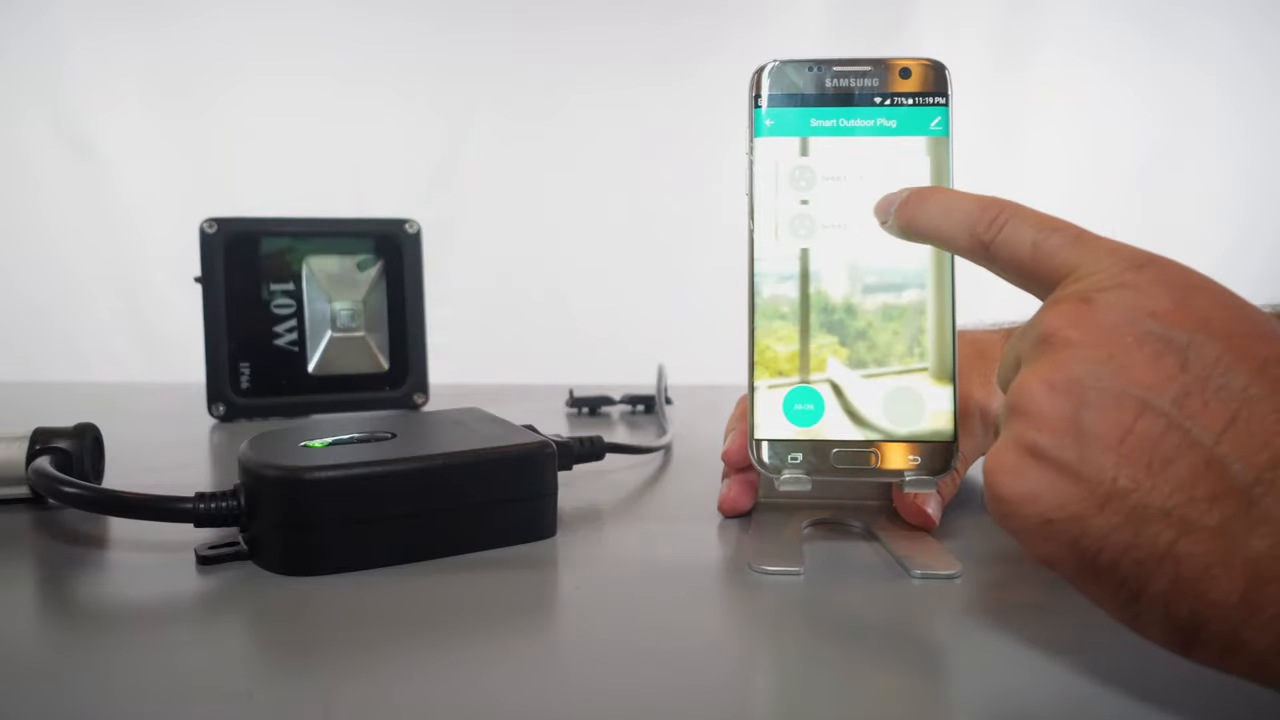
pyautogui.click(800, 225)
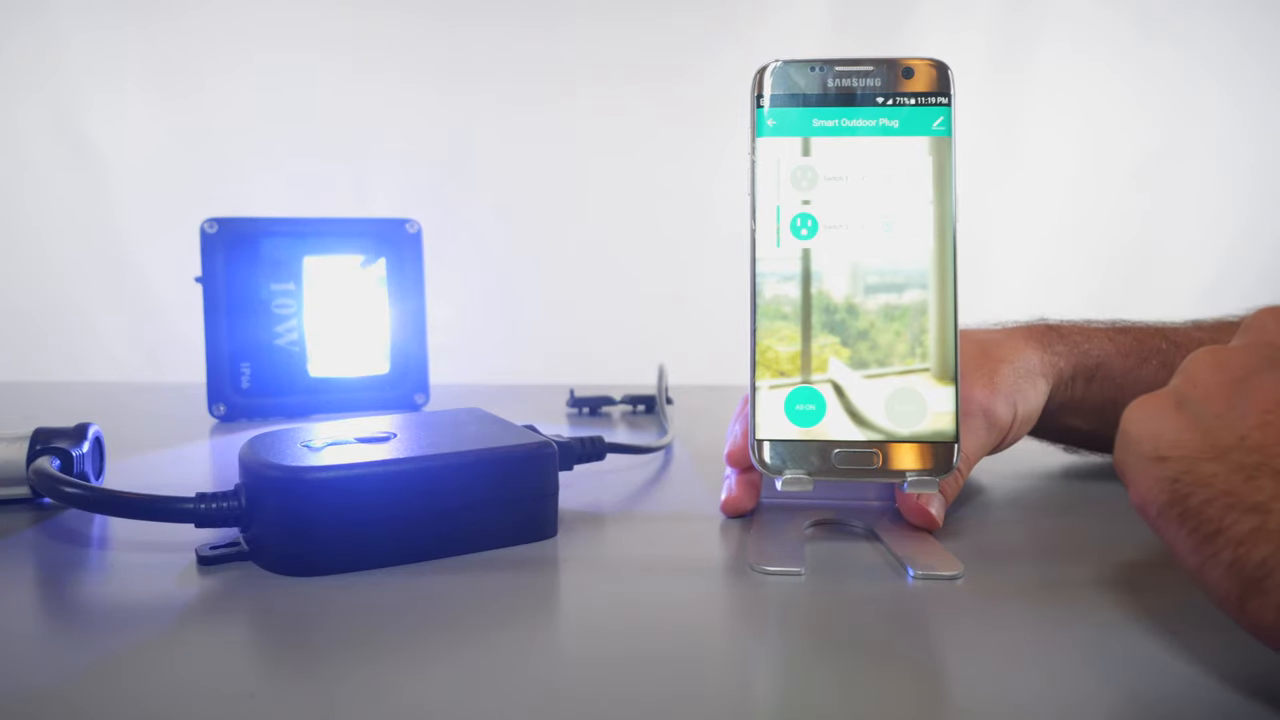
pyautogui.click(805, 222)
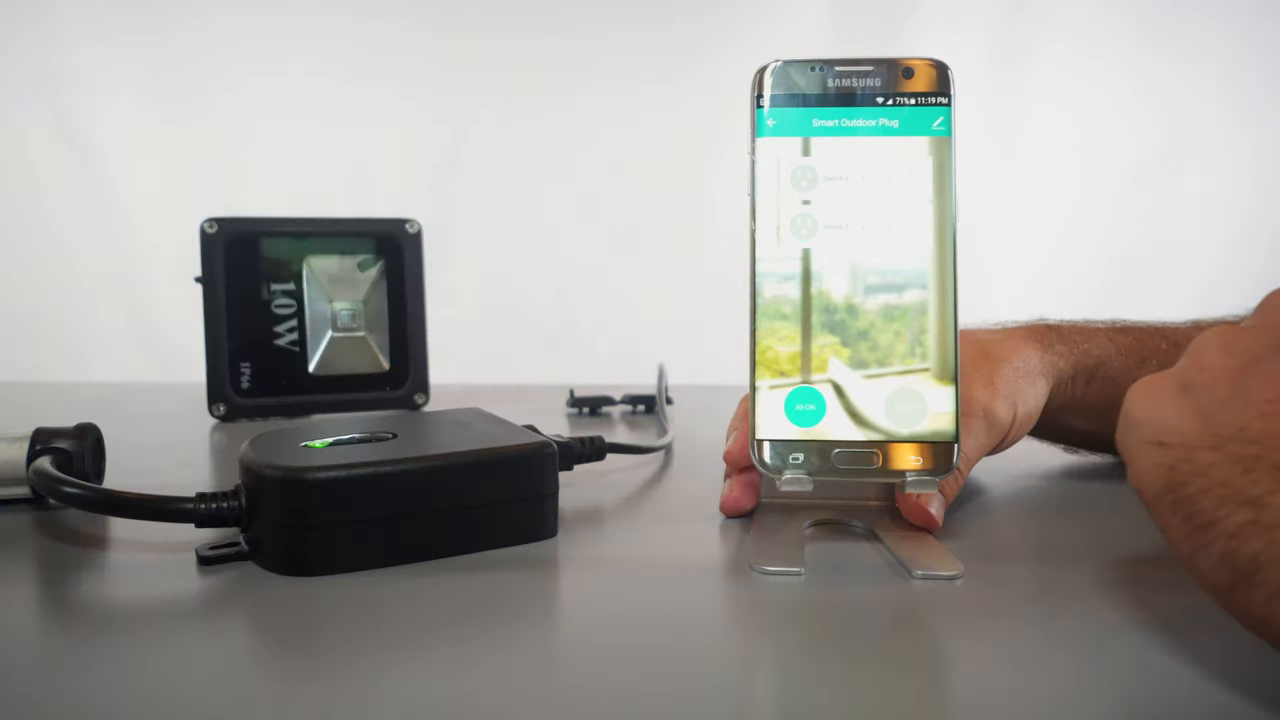
pyautogui.click(808, 222)
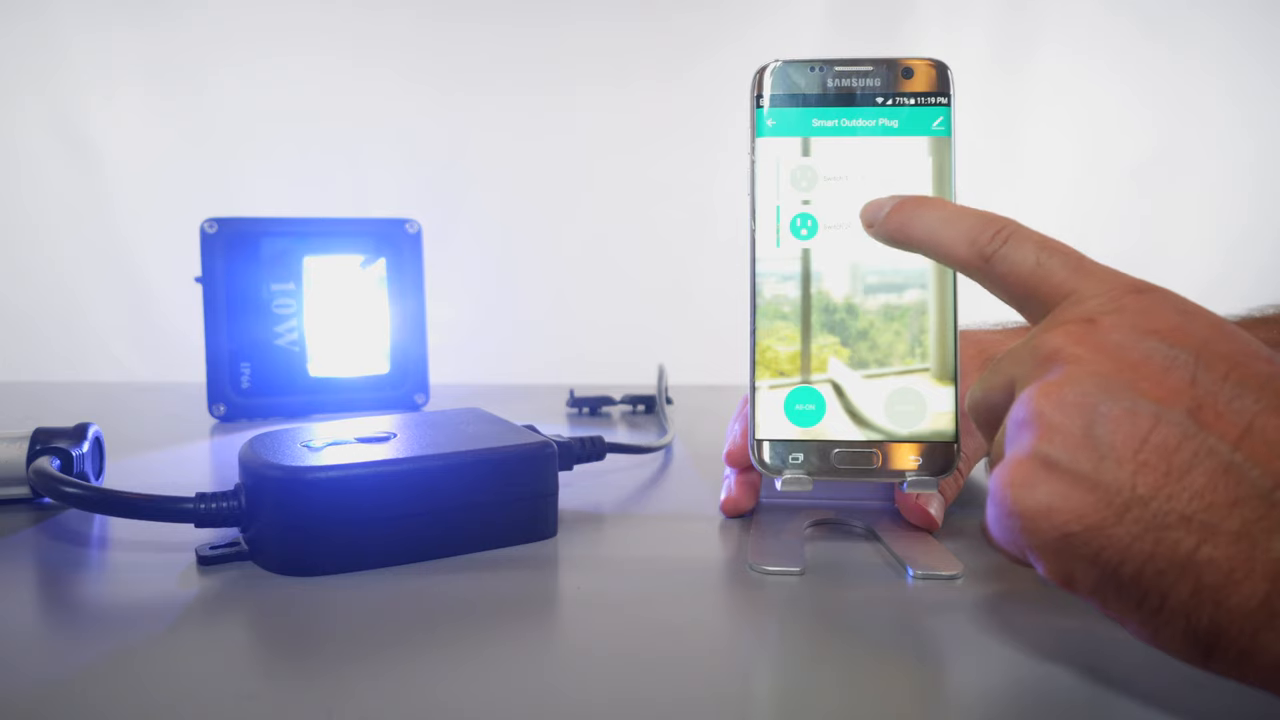
pyautogui.click(805, 222)
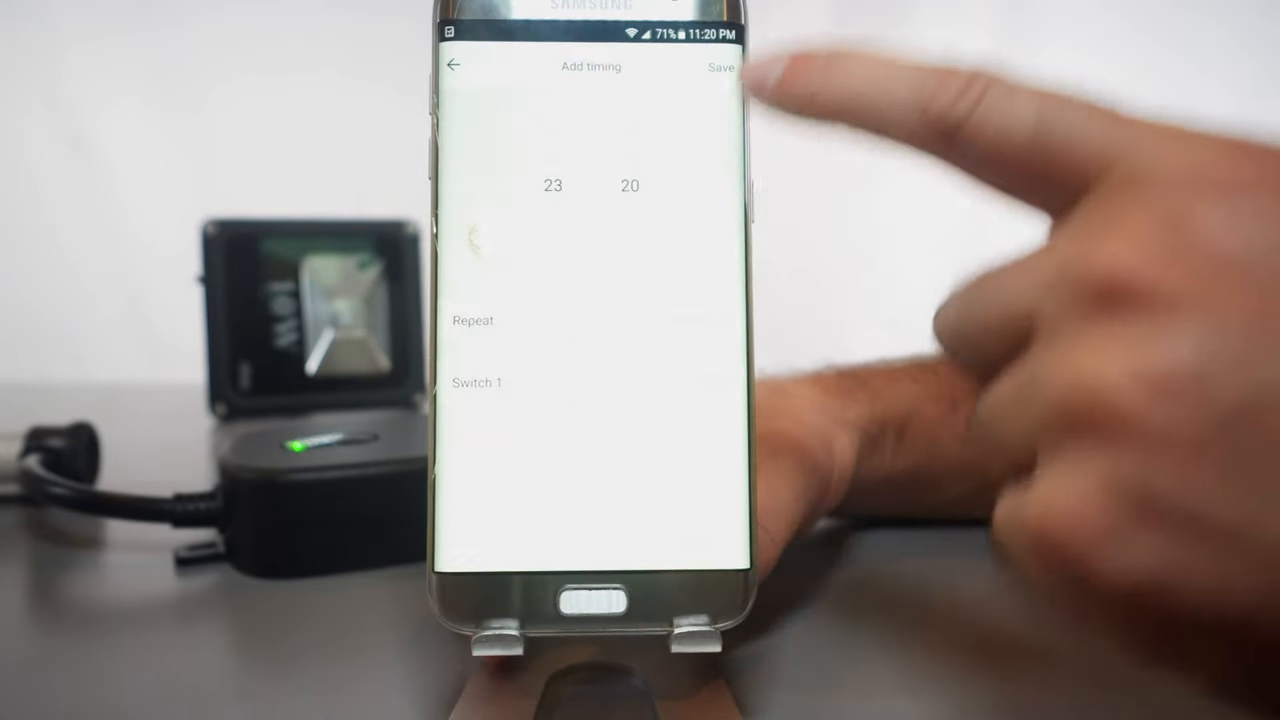
# Step: Check the repeat days for the 23:20 Switch 1 timer, then return to the plug panel
pyautogui.click(473, 320)
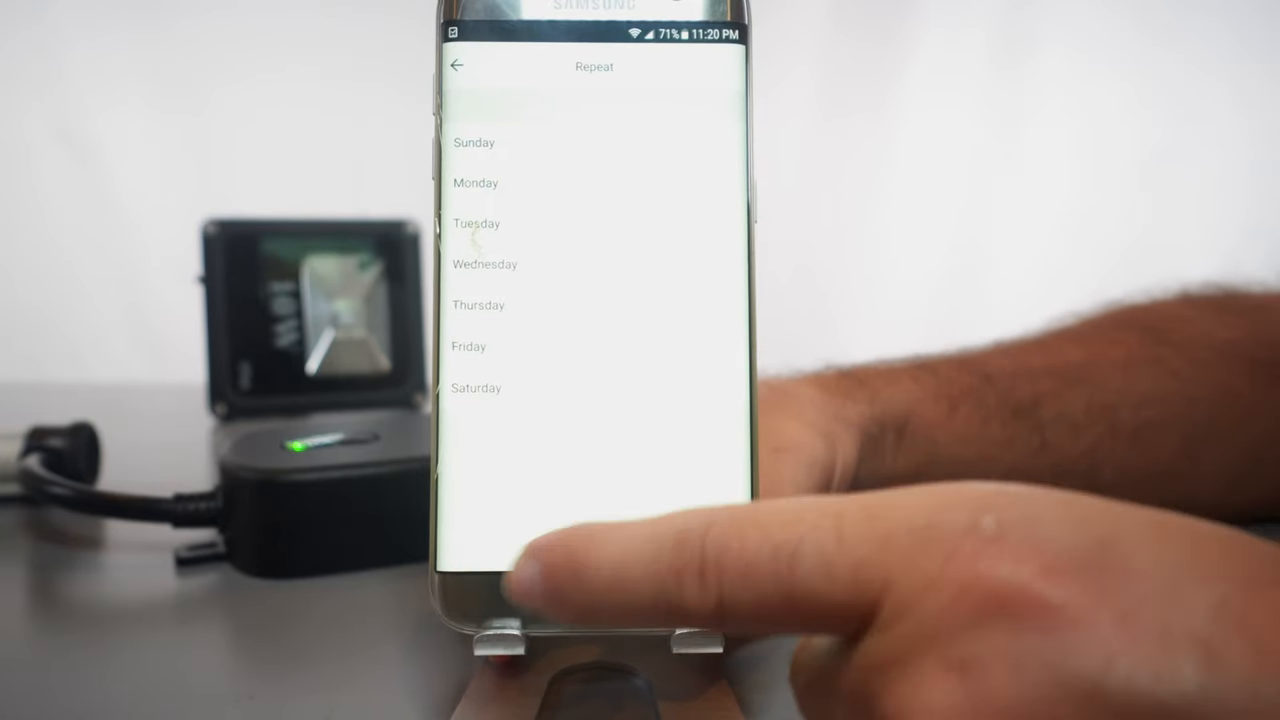
pyautogui.click(457, 66)
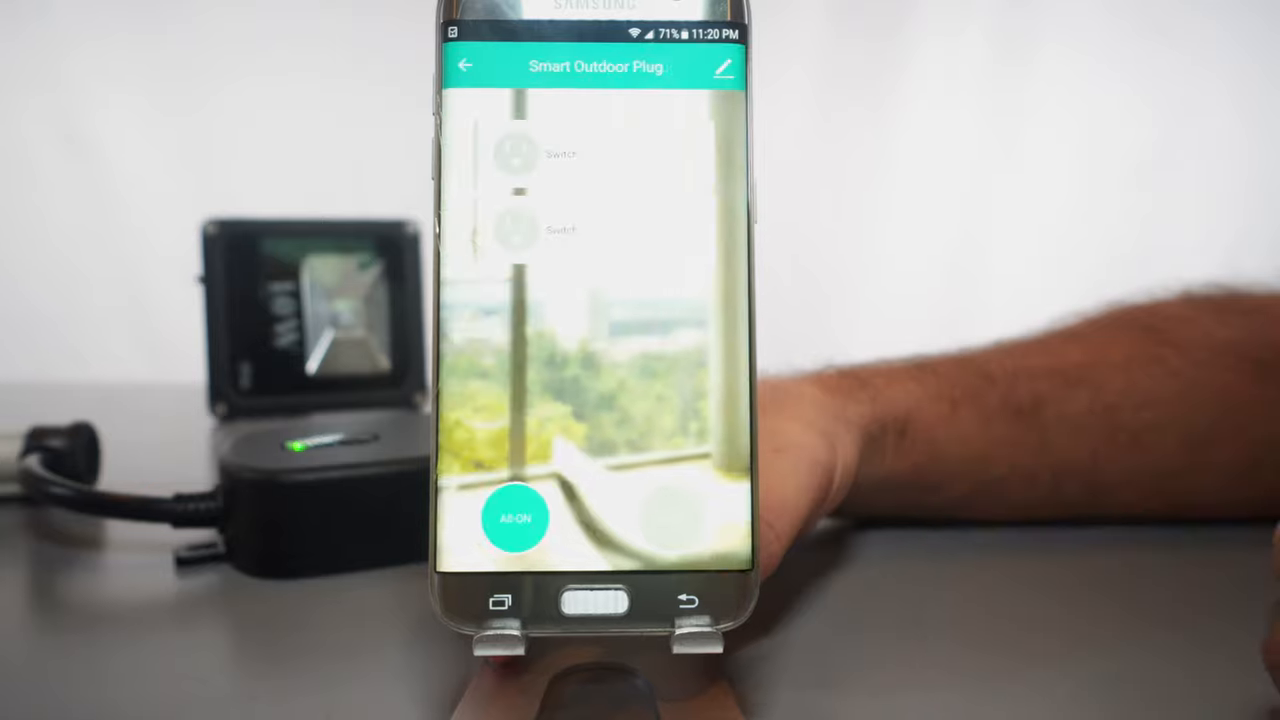